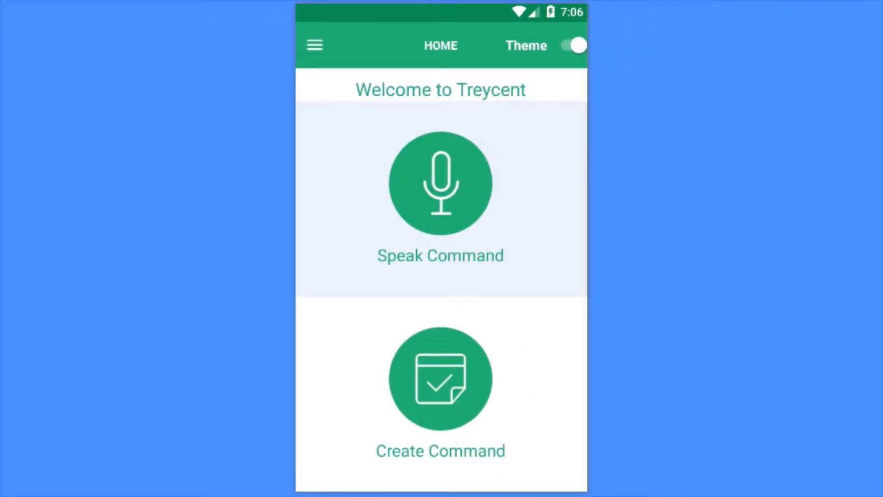
Step: Create an unshared 'open gmail' voice command that opens the Gmail app
click(440, 183)
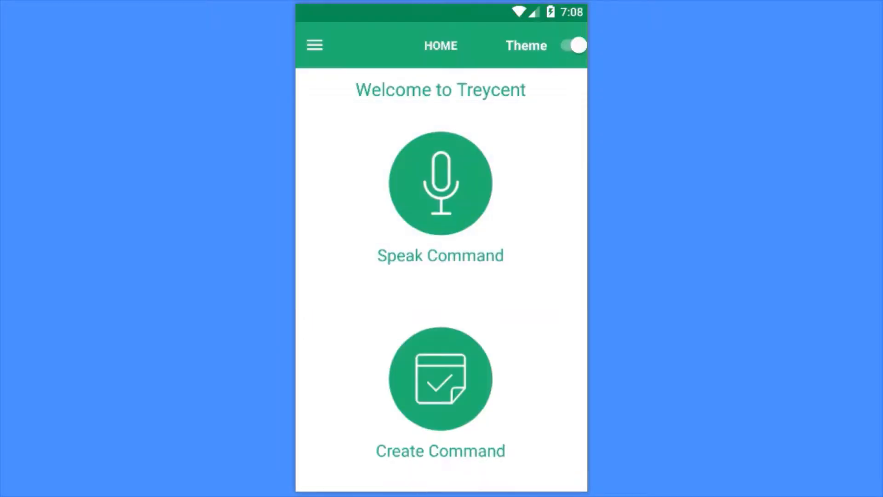
click(441, 182)
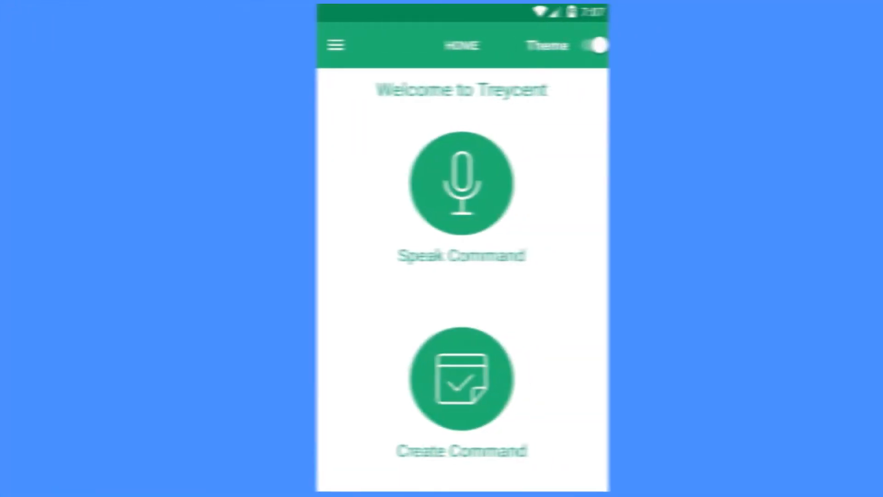
click(461, 377)
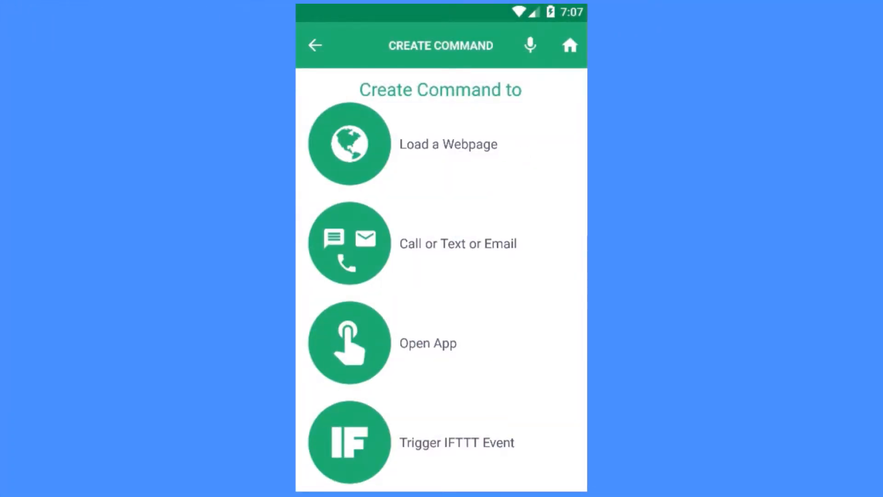
click(349, 342)
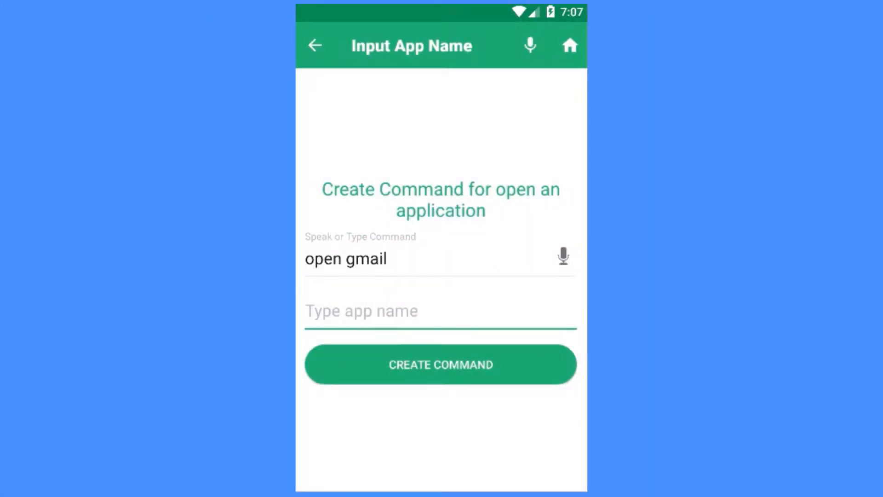
text(Gmail)
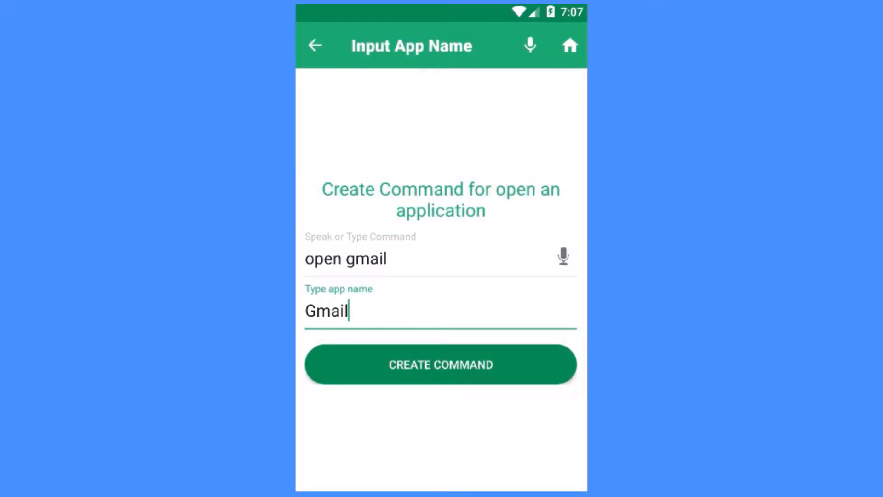
click(439, 364)
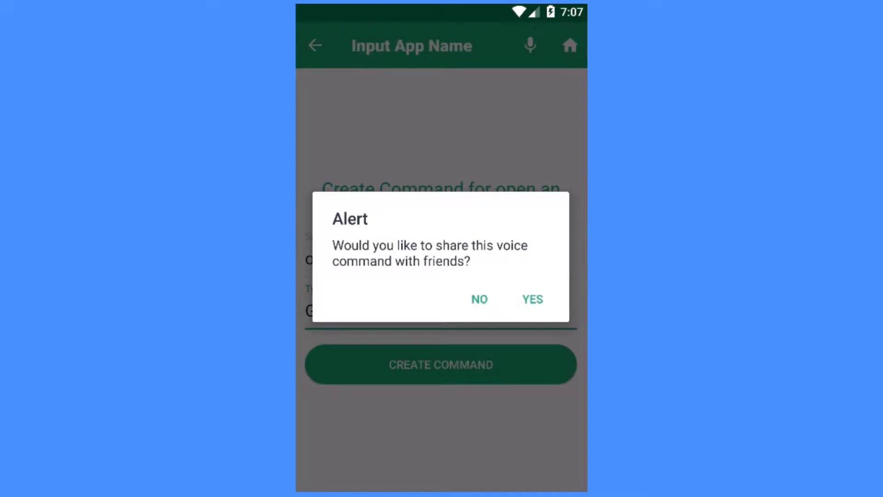
click(530, 298)
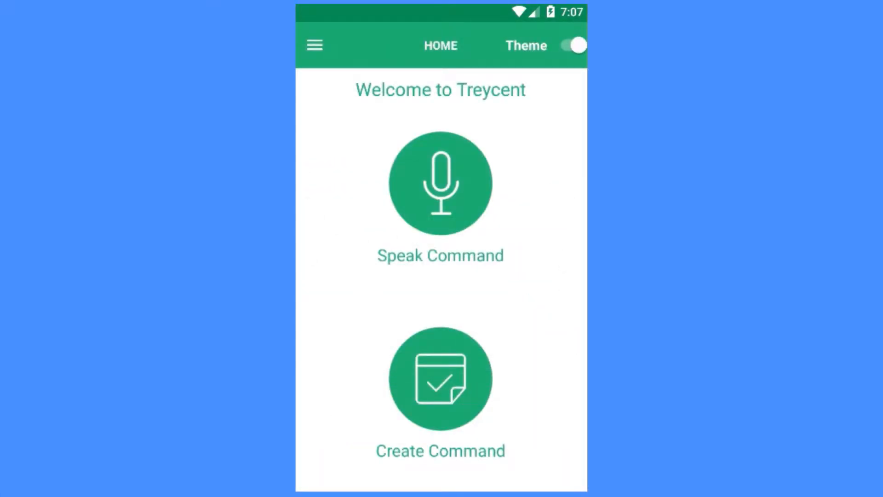
Step: Speak 'open gmail' so the phone opens the Gmail inbox
click(440, 182)
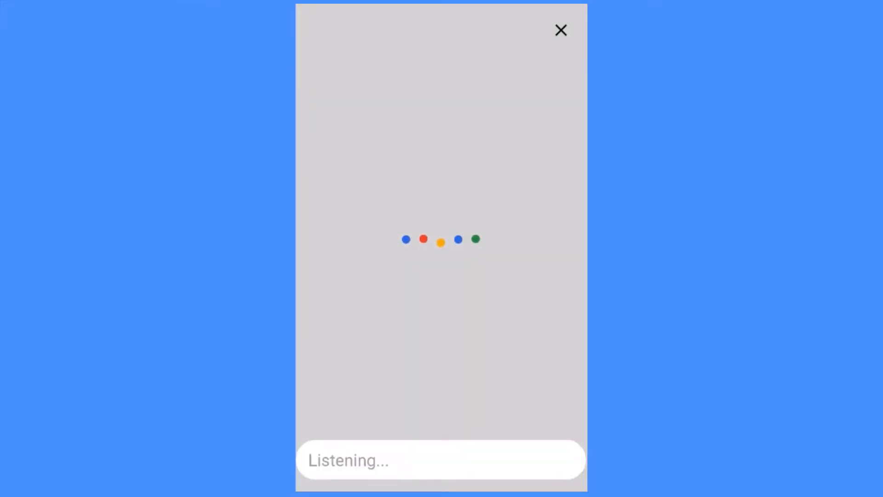
click(560, 30)
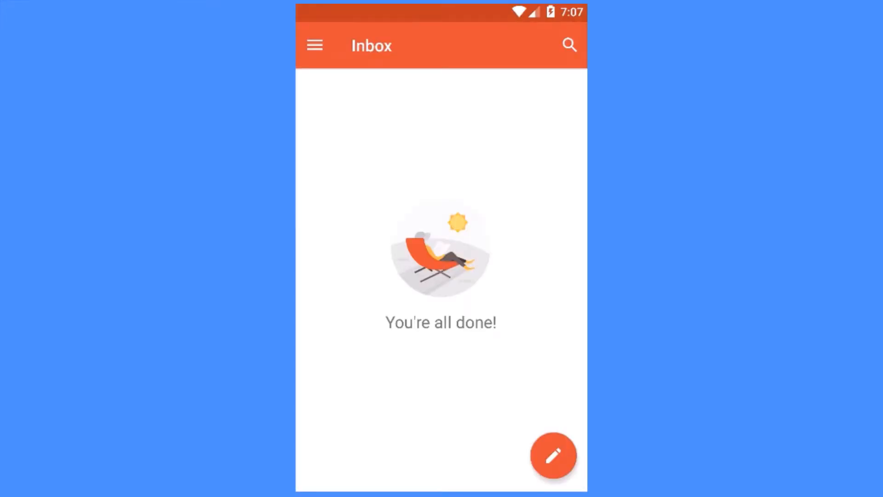
click(314, 45)
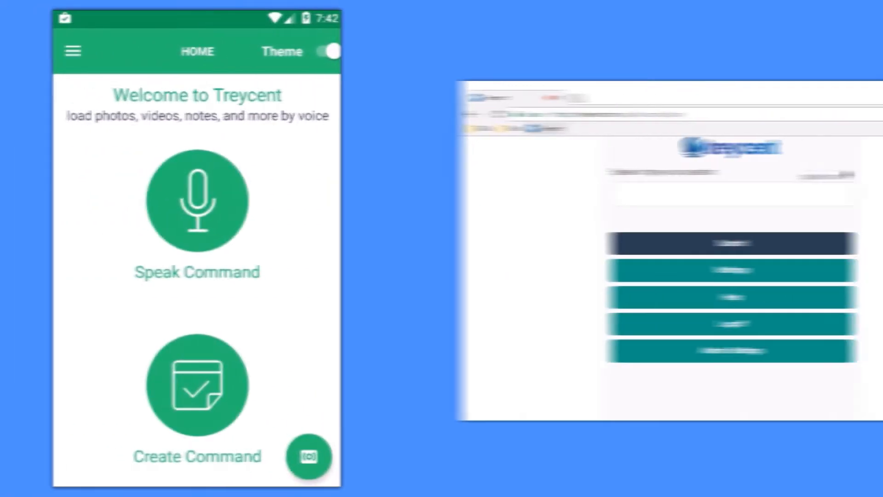
Step: Dictate questions on the phone and submit them twice on the web page
click(196, 200)
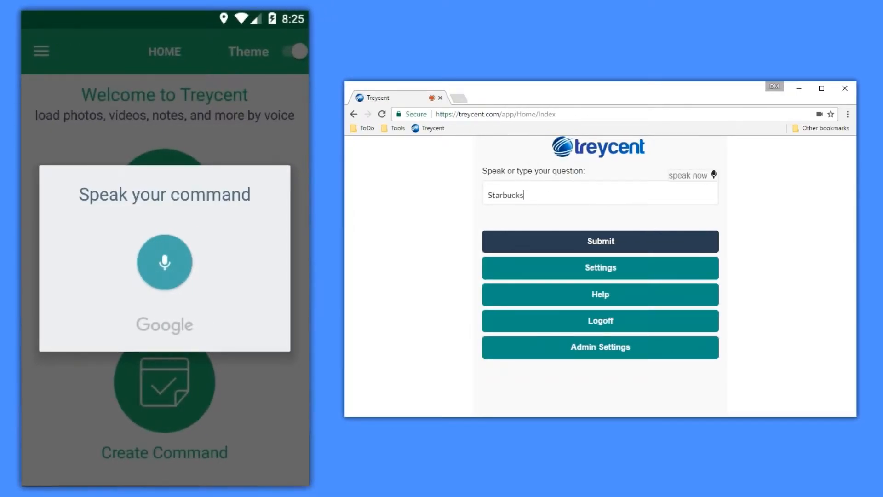
click(599, 241)
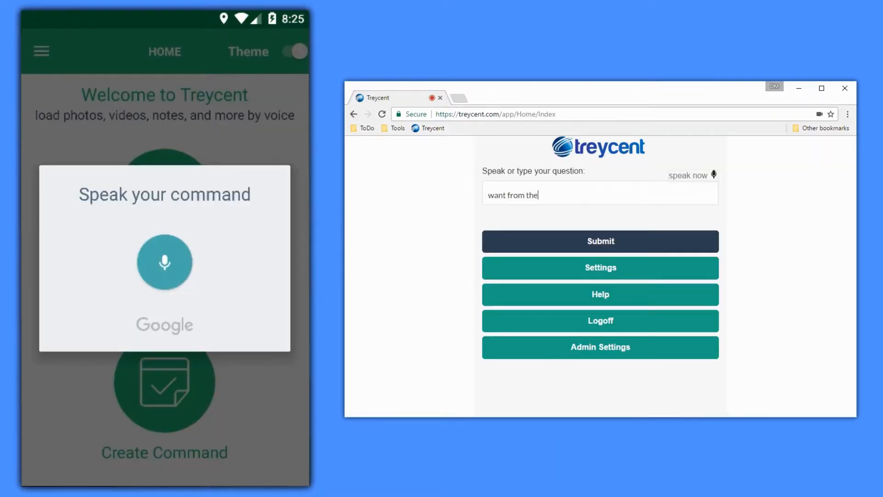
click(599, 241)
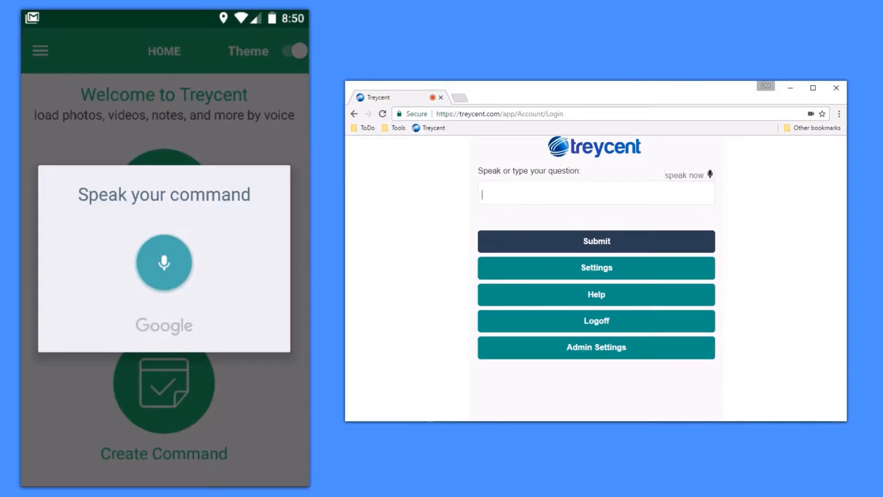
Step: Ask for the latest annual report, then about the sales rep met at Disney
text(latest)
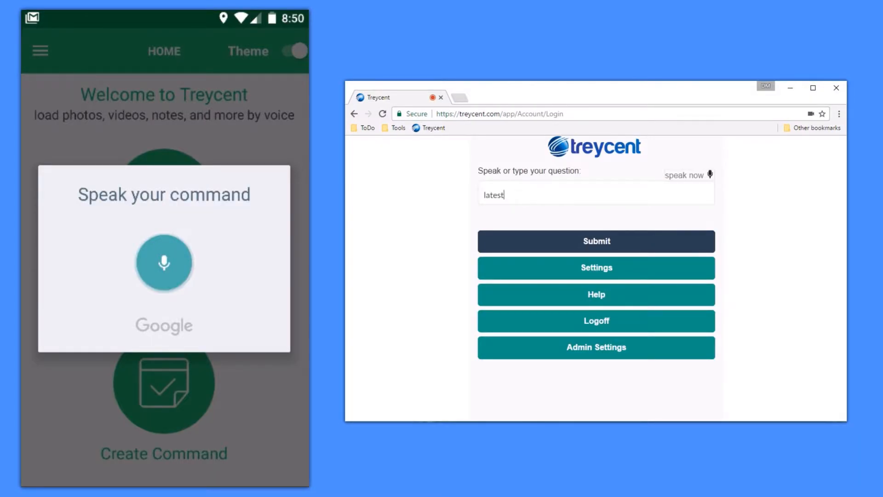
click(595, 241)
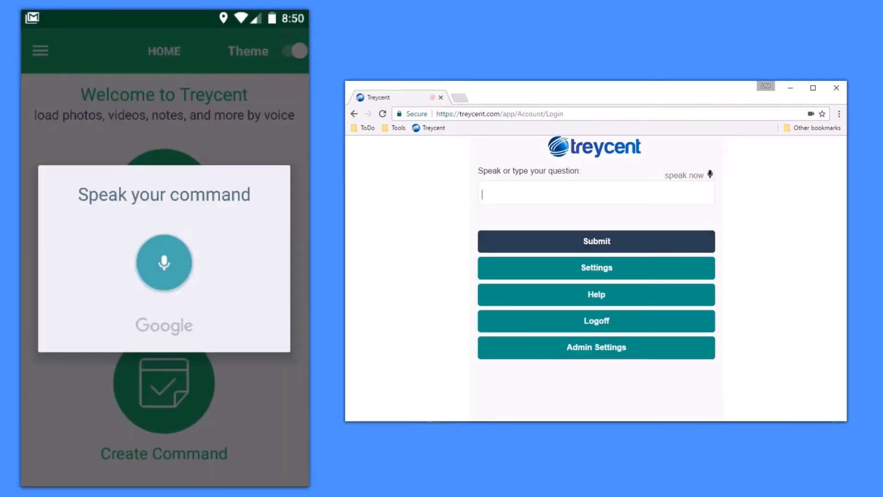
text(annual report)
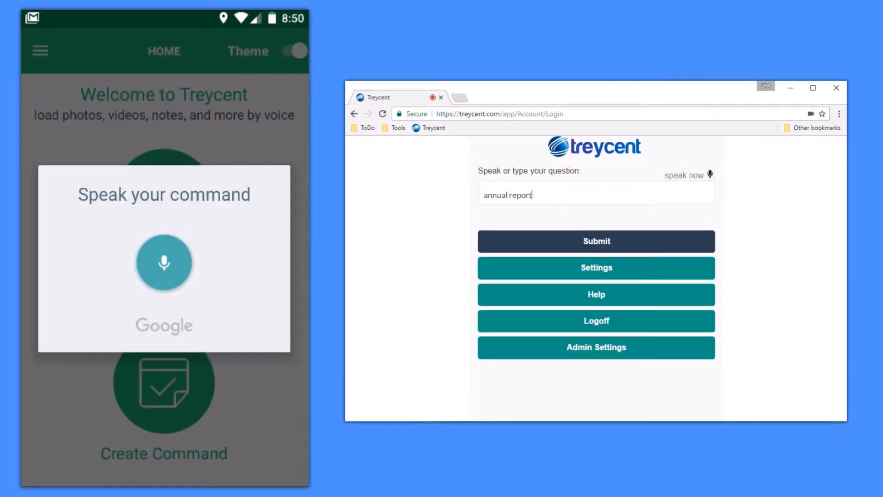
click(594, 241)
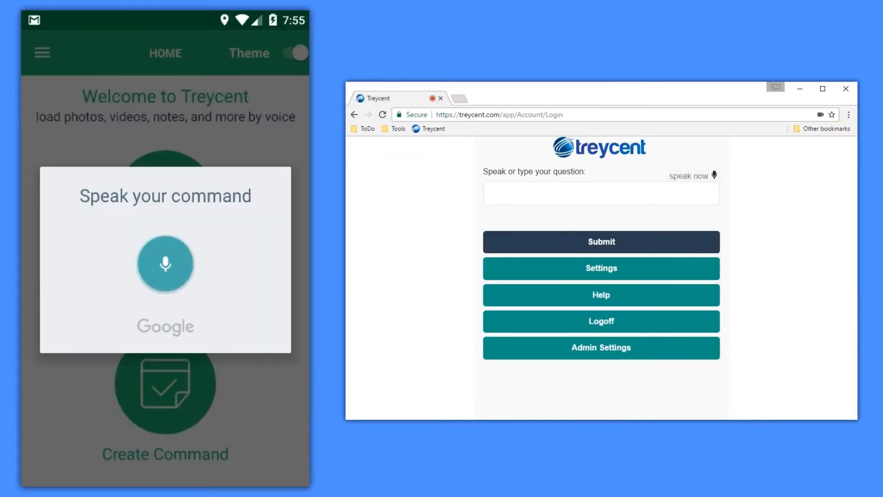
text(rep that I met at the)
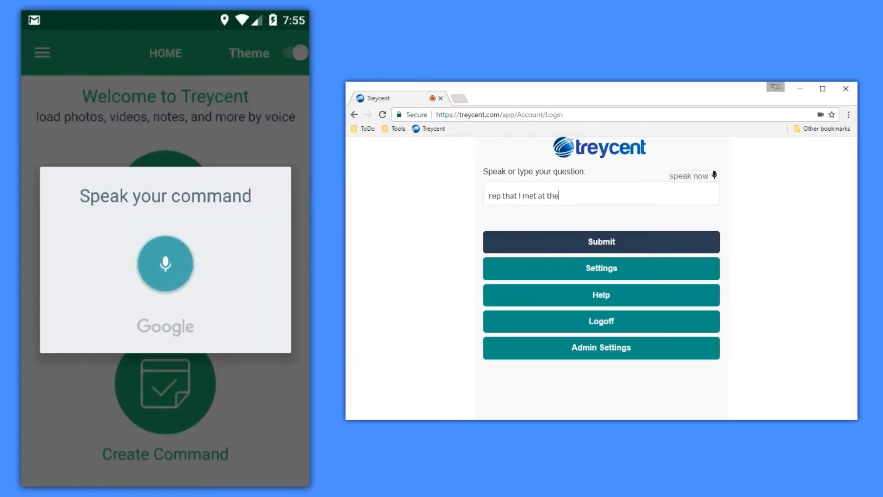
click(600, 241)
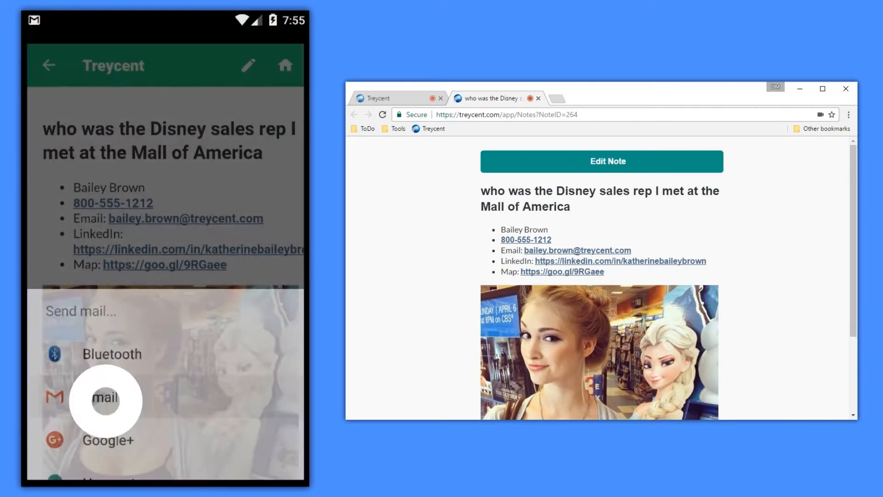
click(105, 400)
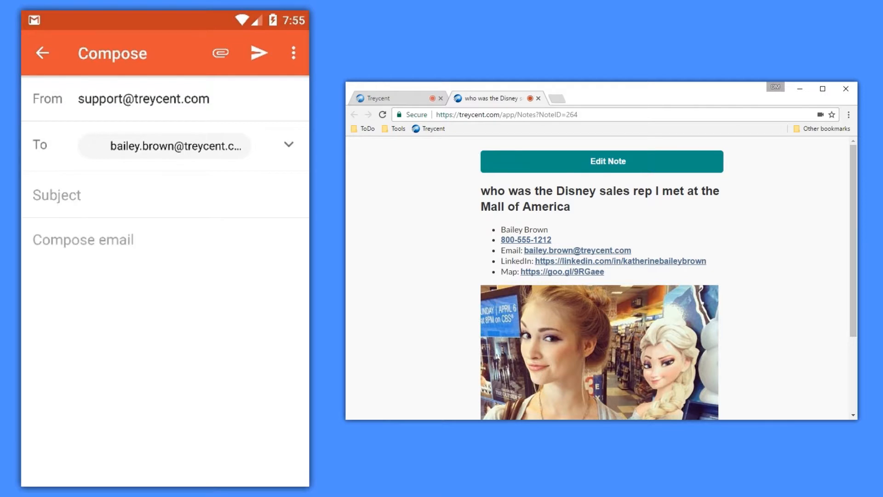
click(42, 53)
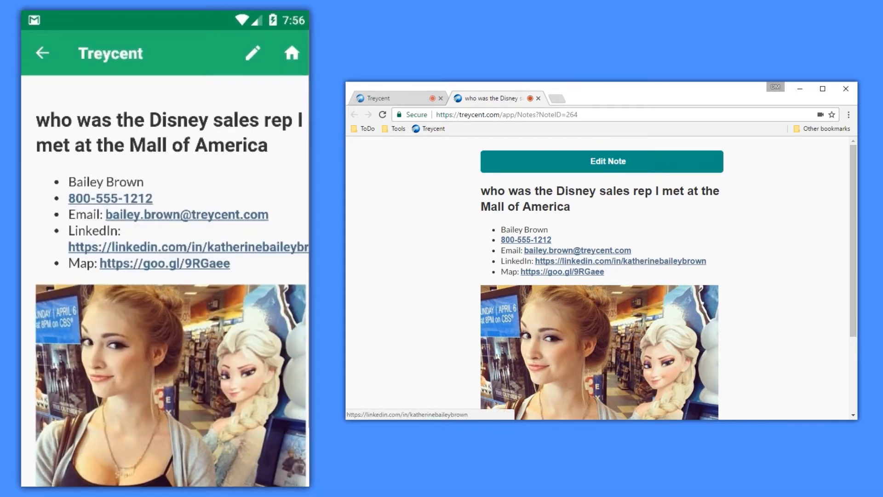
click(620, 261)
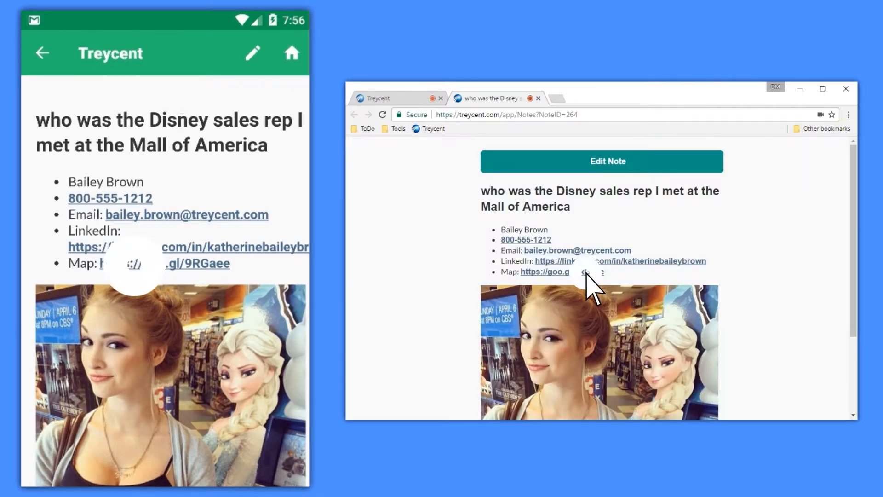
click(543, 271)
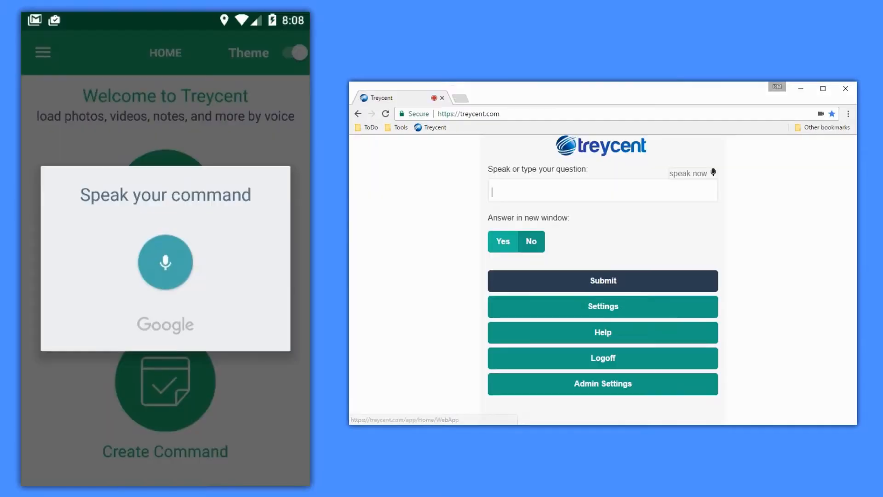
Step: Submit a spoken 'photos' request to open the Your Photos gallery
text(was that)
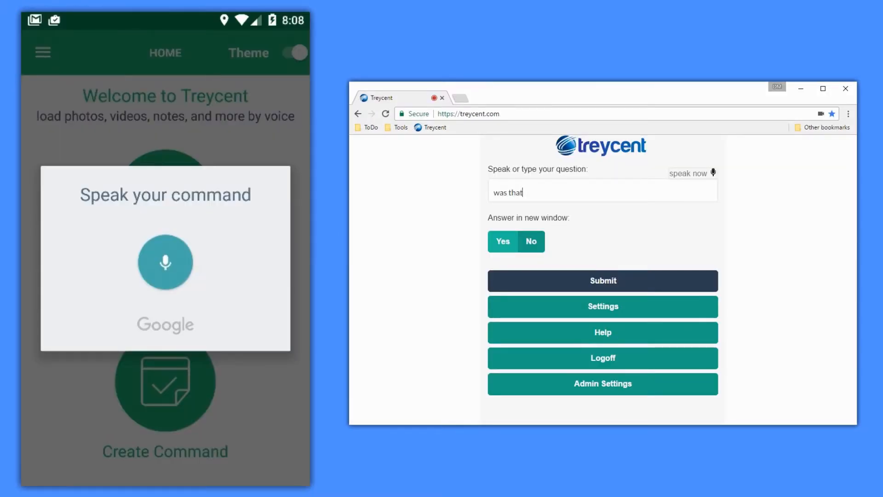
click(602, 281)
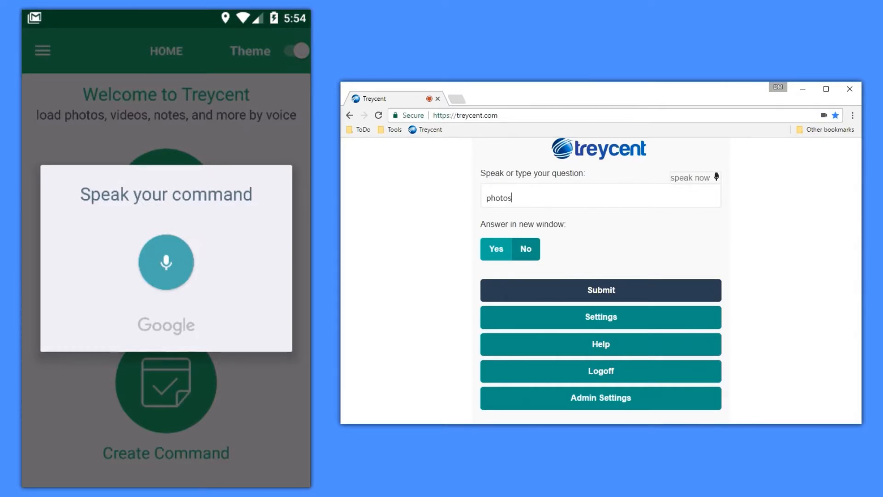
click(600, 290)
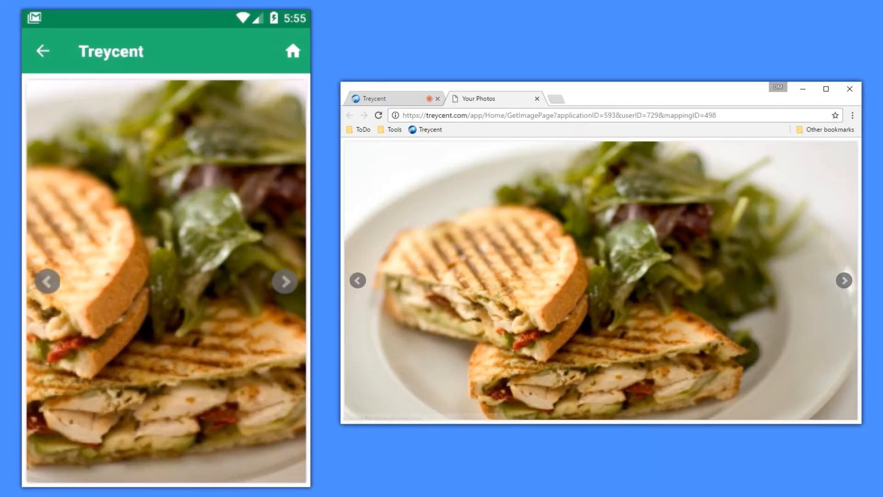
Step: Page through two more food photos, then submit a spoken 'music' request
click(843, 281)
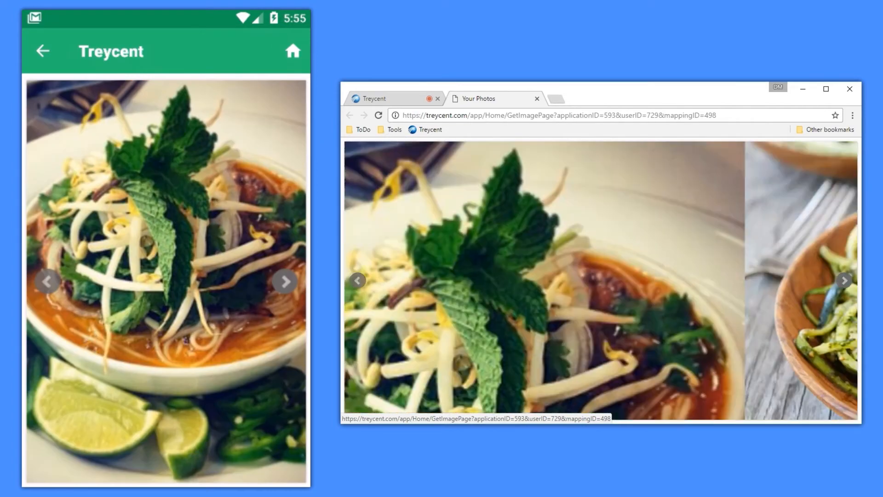
click(844, 281)
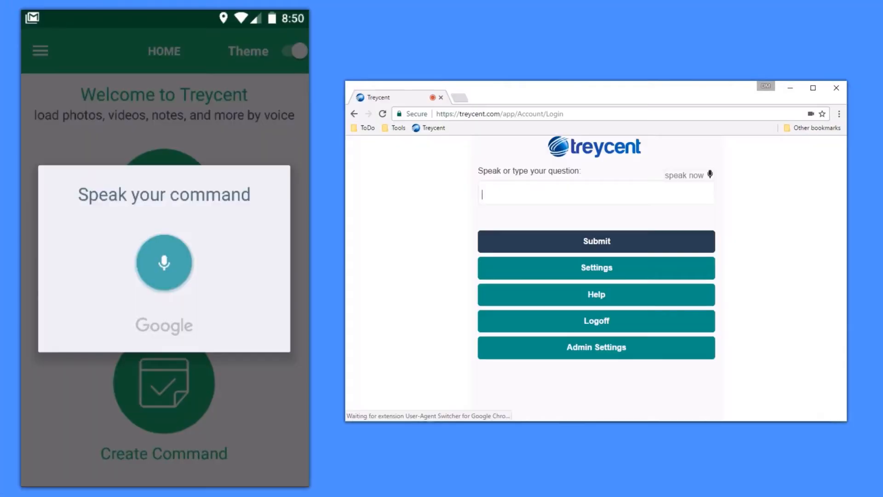
text(music)
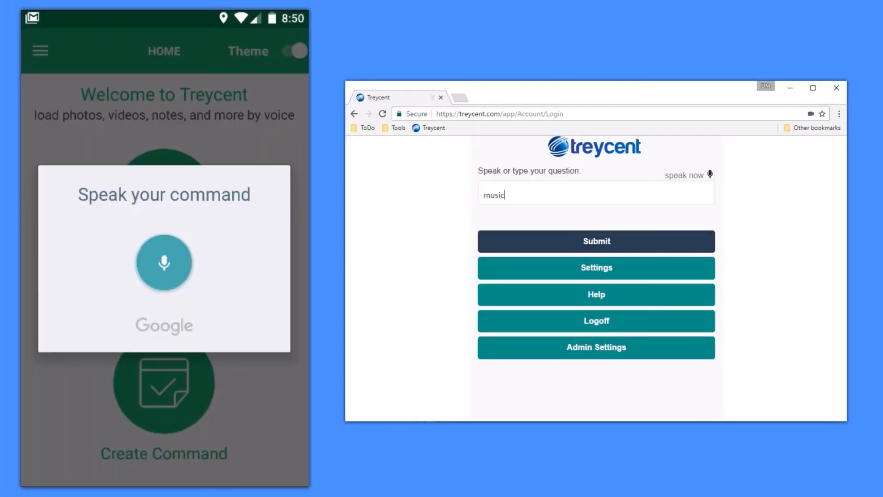
click(595, 241)
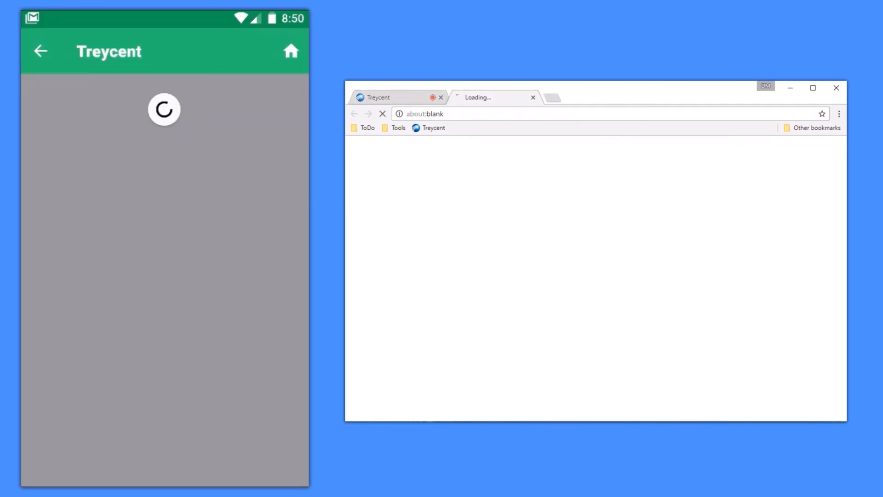